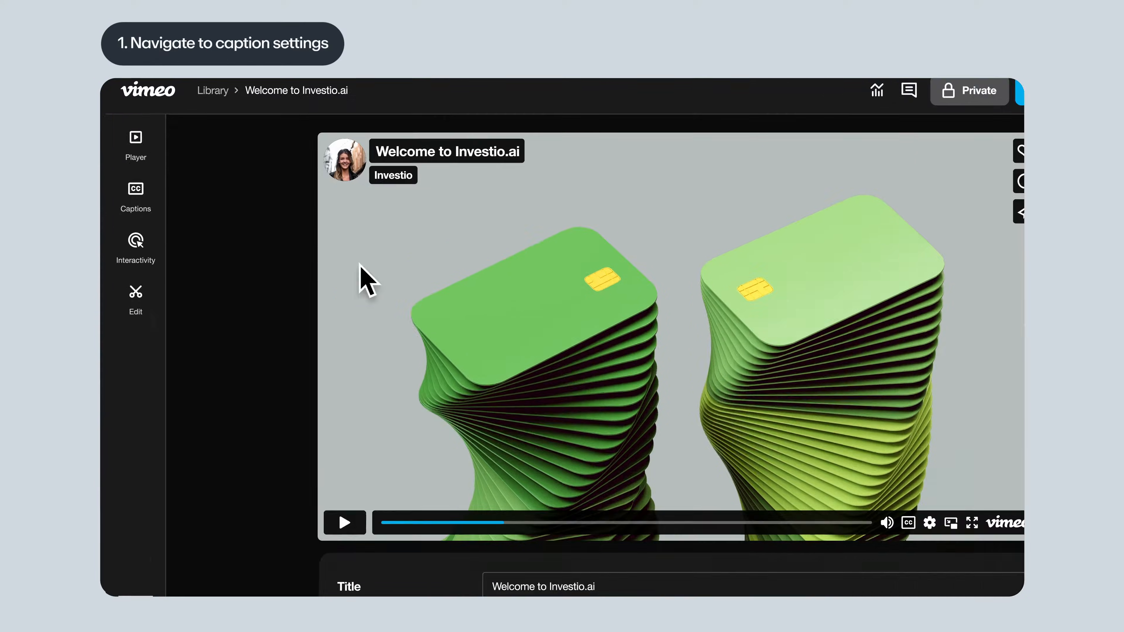
Reach the closed captions settings panel for the Welcome to Investio.ai video
left_click(135, 197)
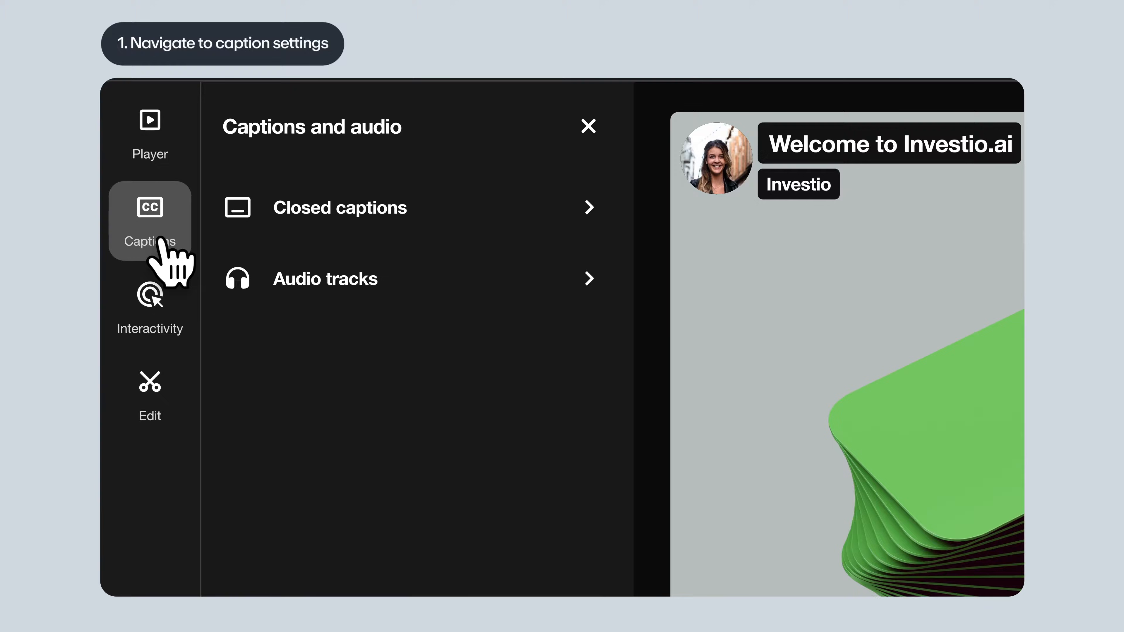
left_click(339, 207)
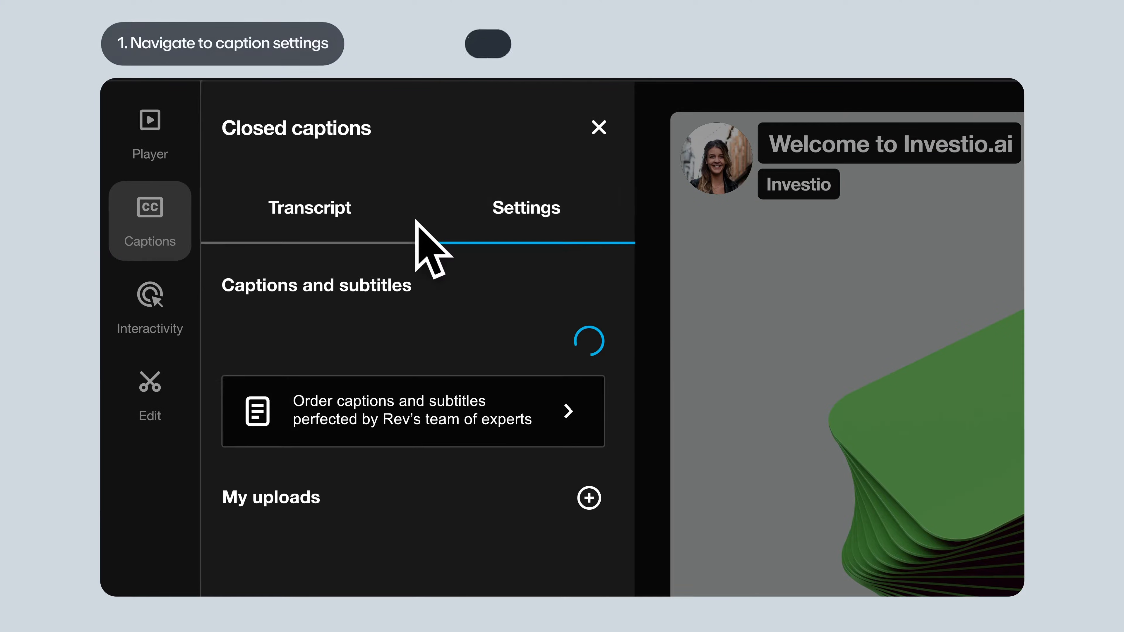
left_click(246, 342)
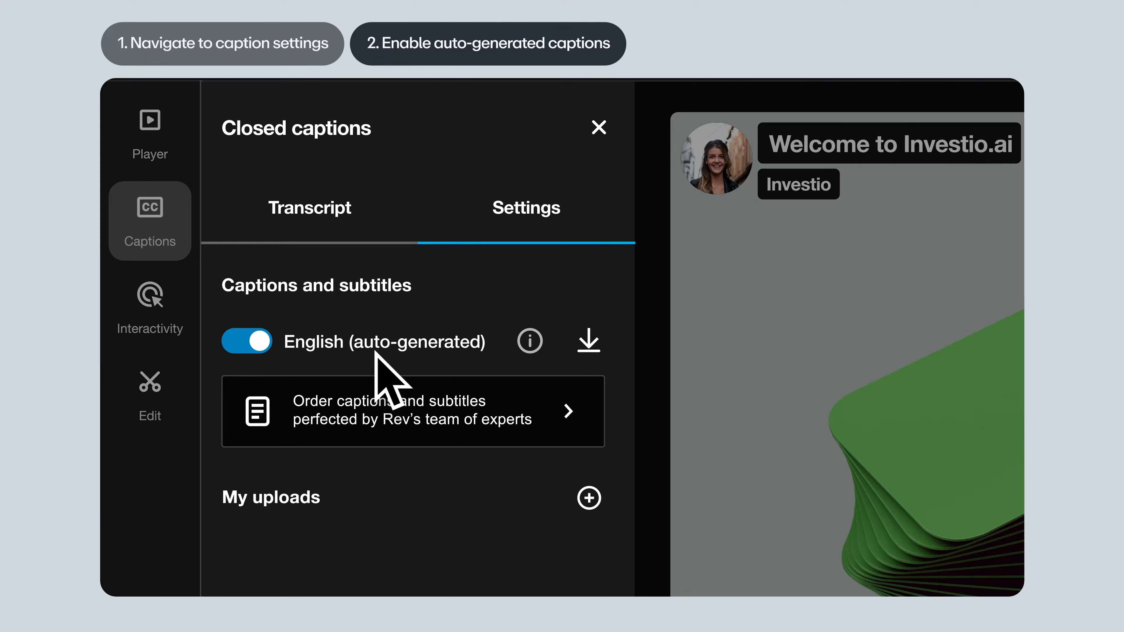
left_click(246, 341)
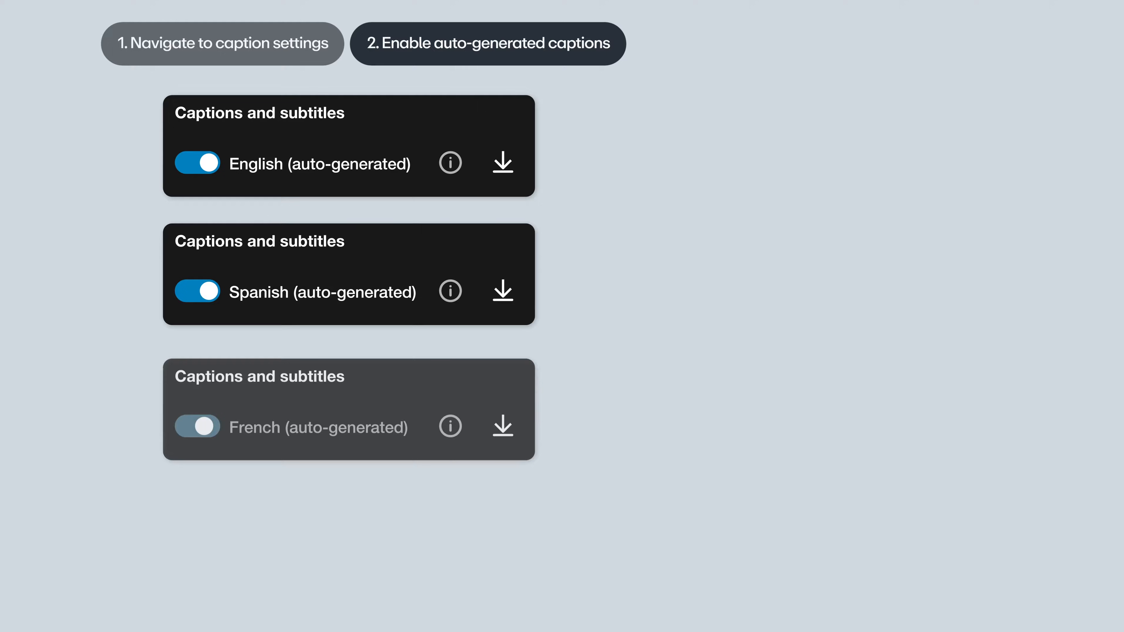
left_click(197, 427)
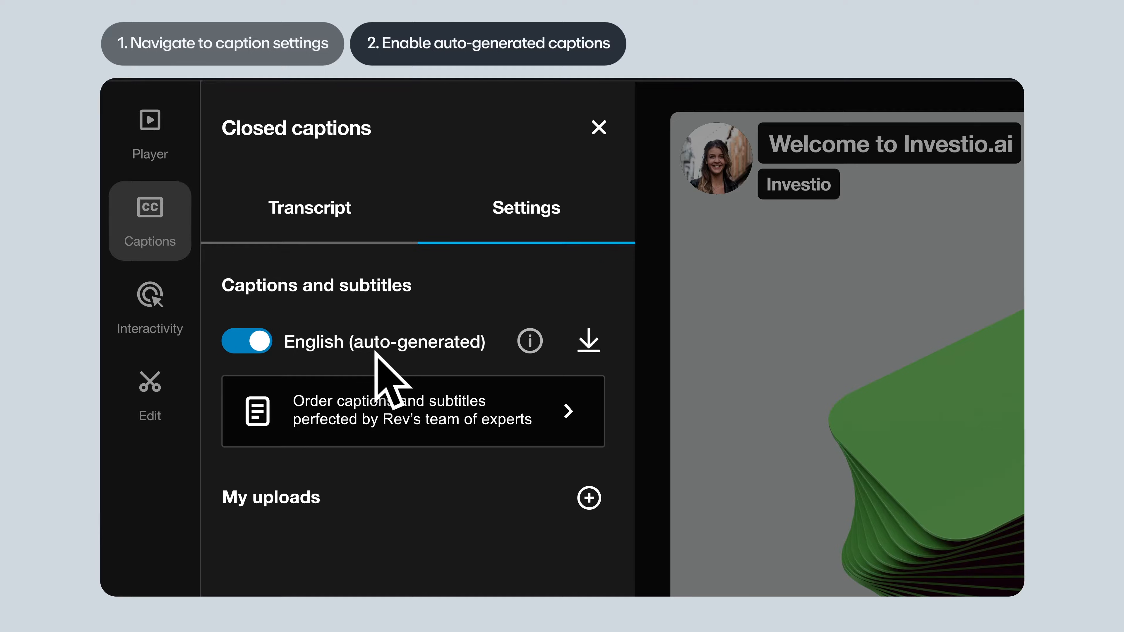
left_click(246, 341)
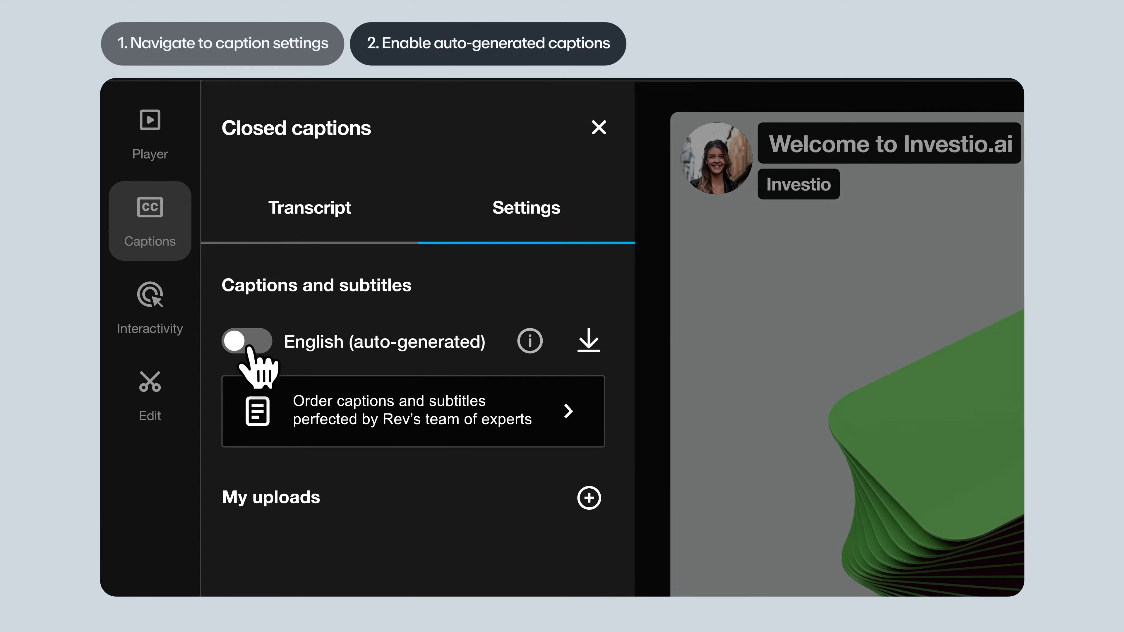
left_click(246, 341)
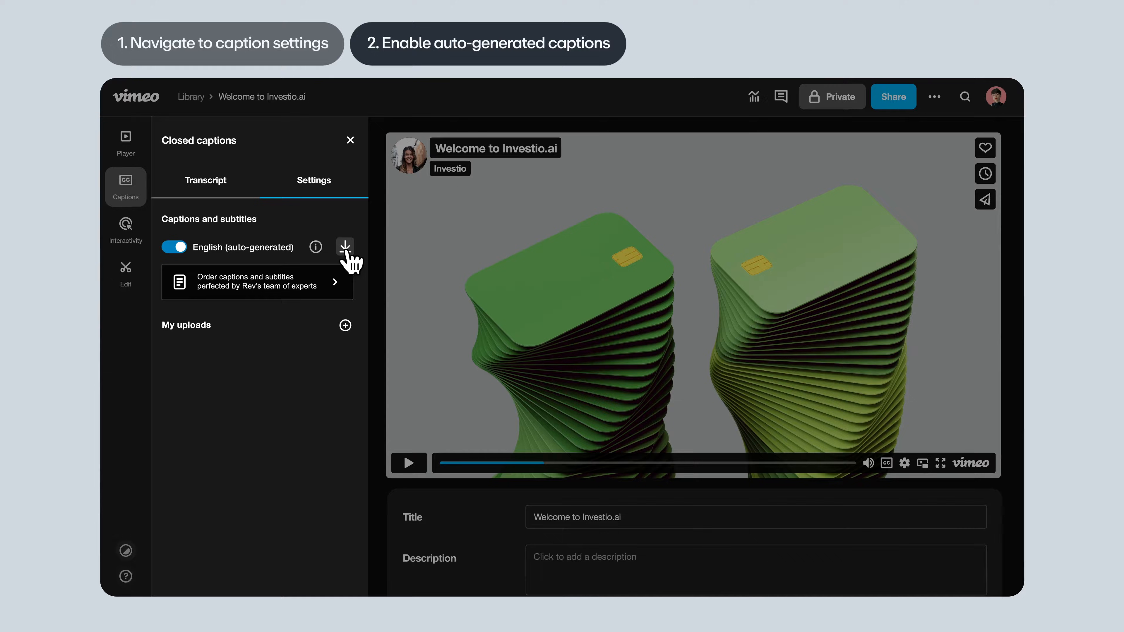
mouse_move(216, 199)
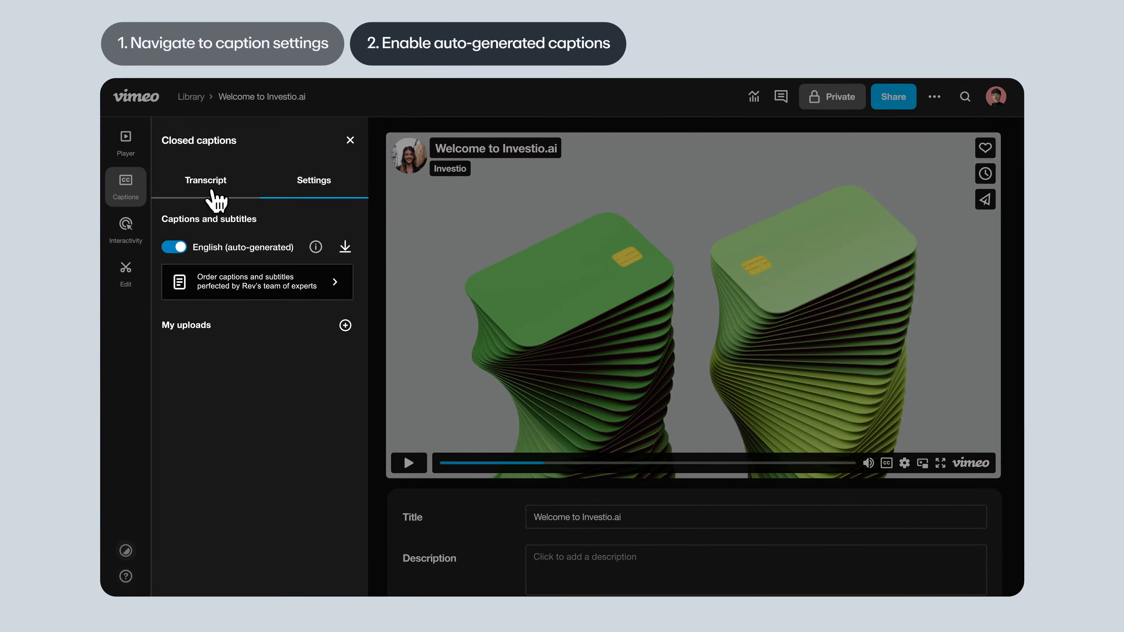
left_click(207, 180)
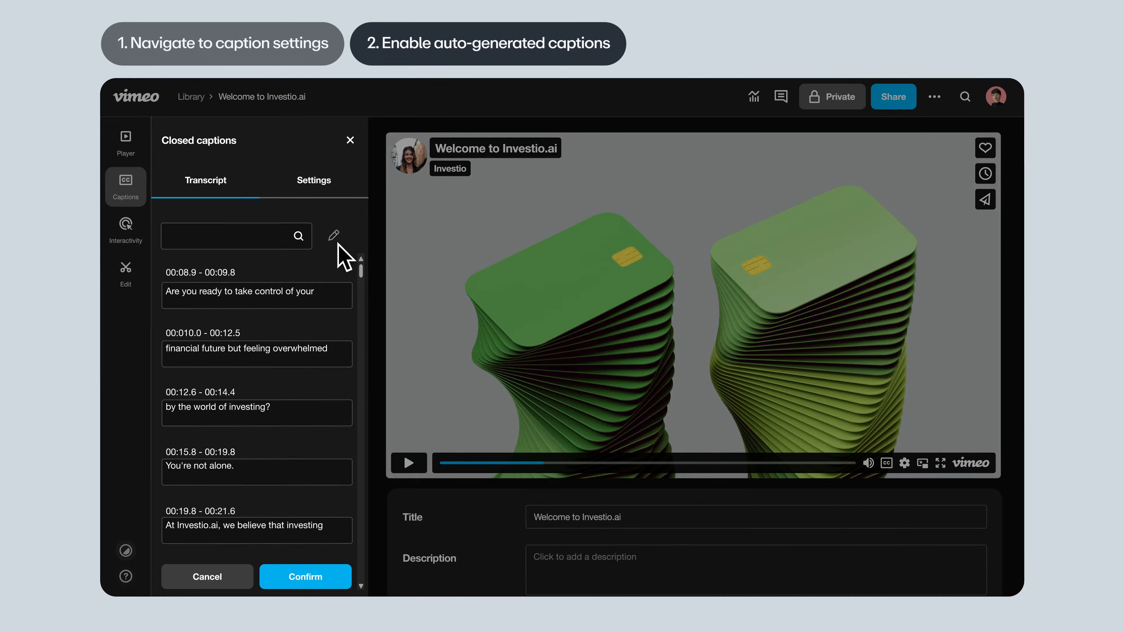
left_click(256, 354)
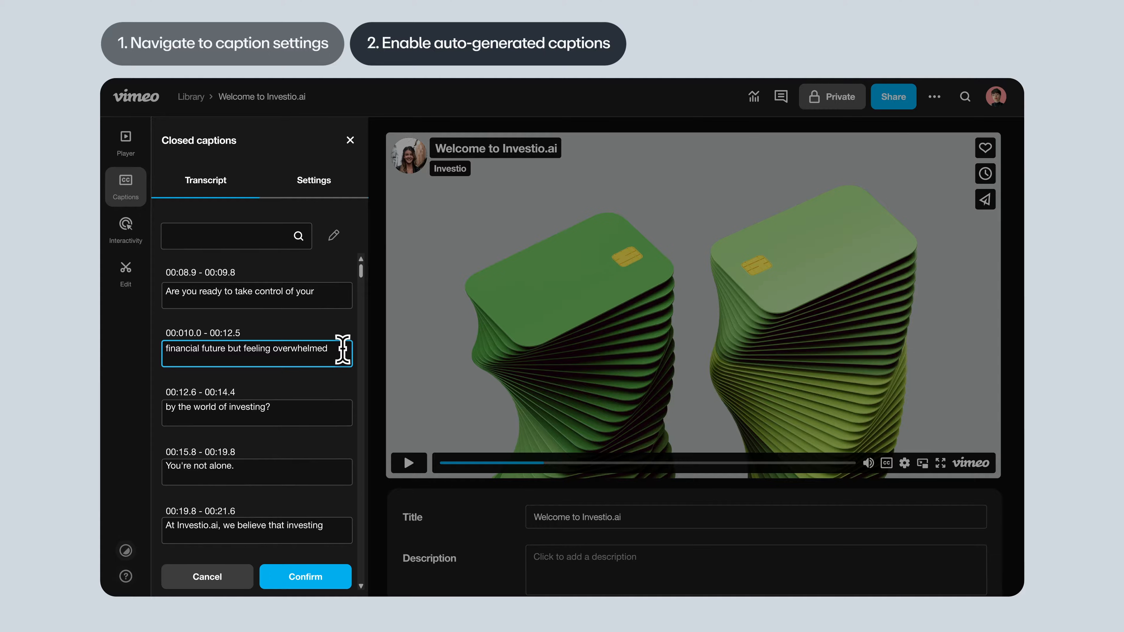
left_click(313, 179)
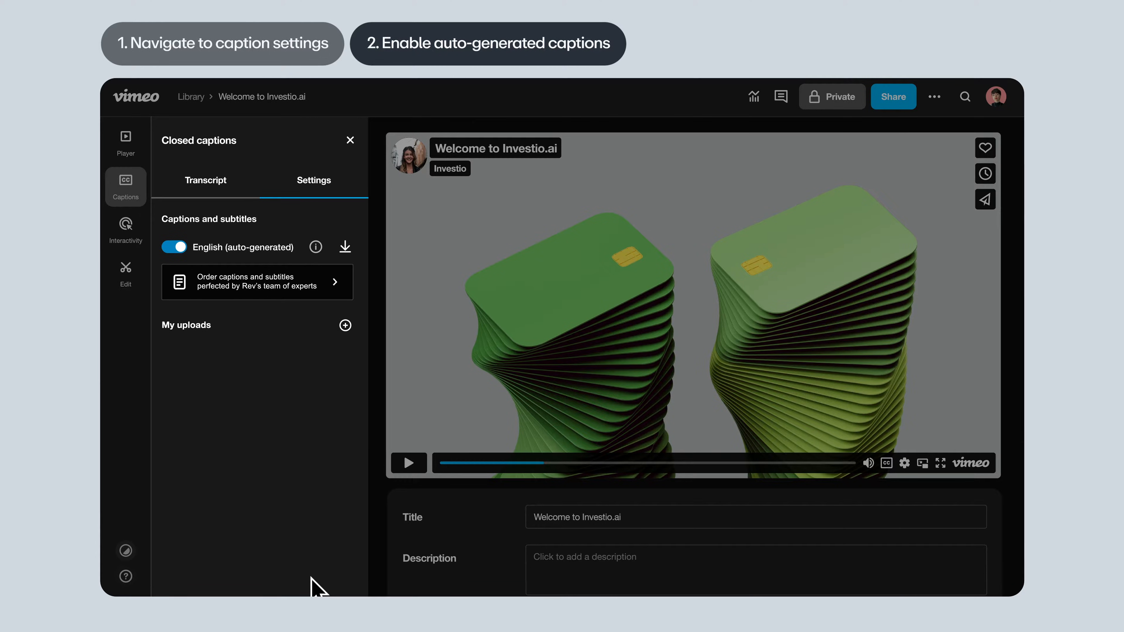
mouse_move(320, 306)
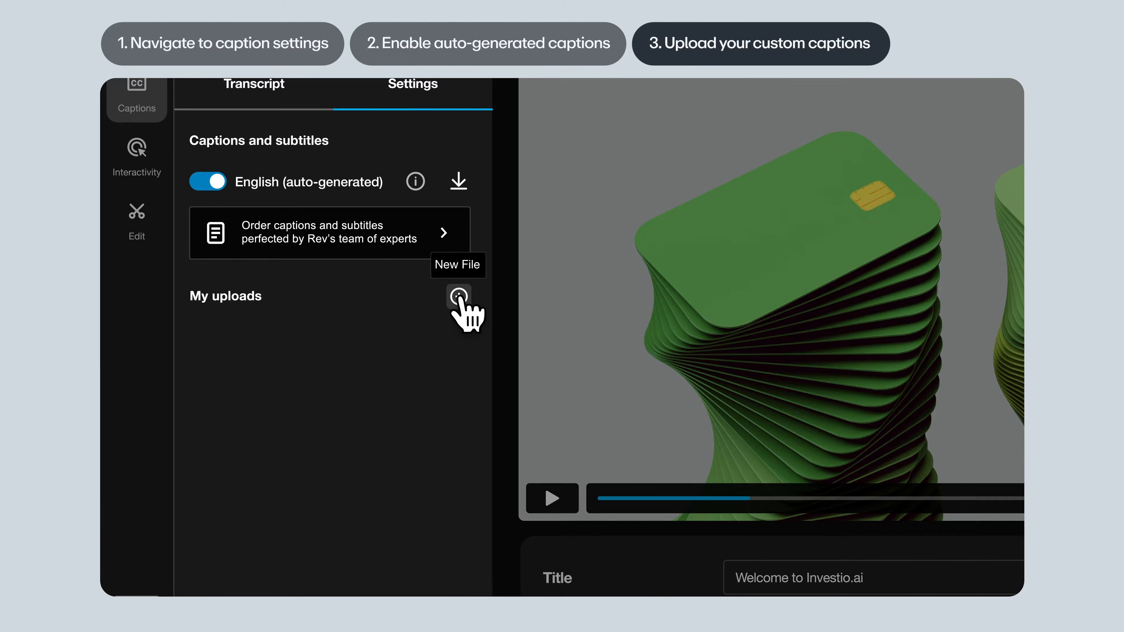
Add a new caption upload using Welcome (Spanish).srt with its language set to Spanish
left_click(458, 295)
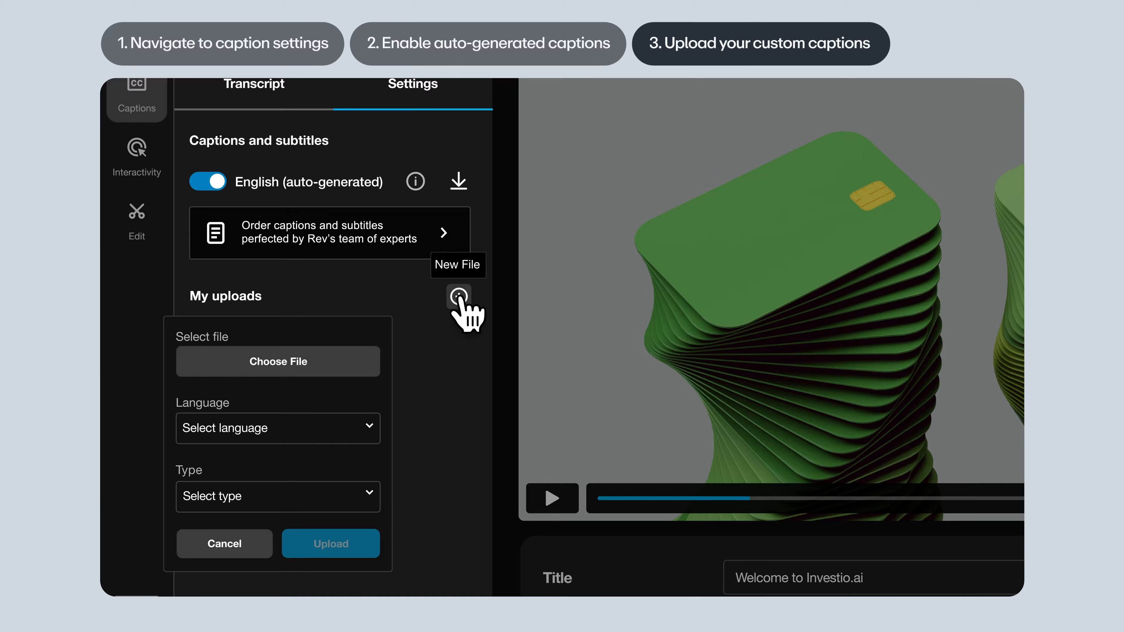
left_click(278, 361)
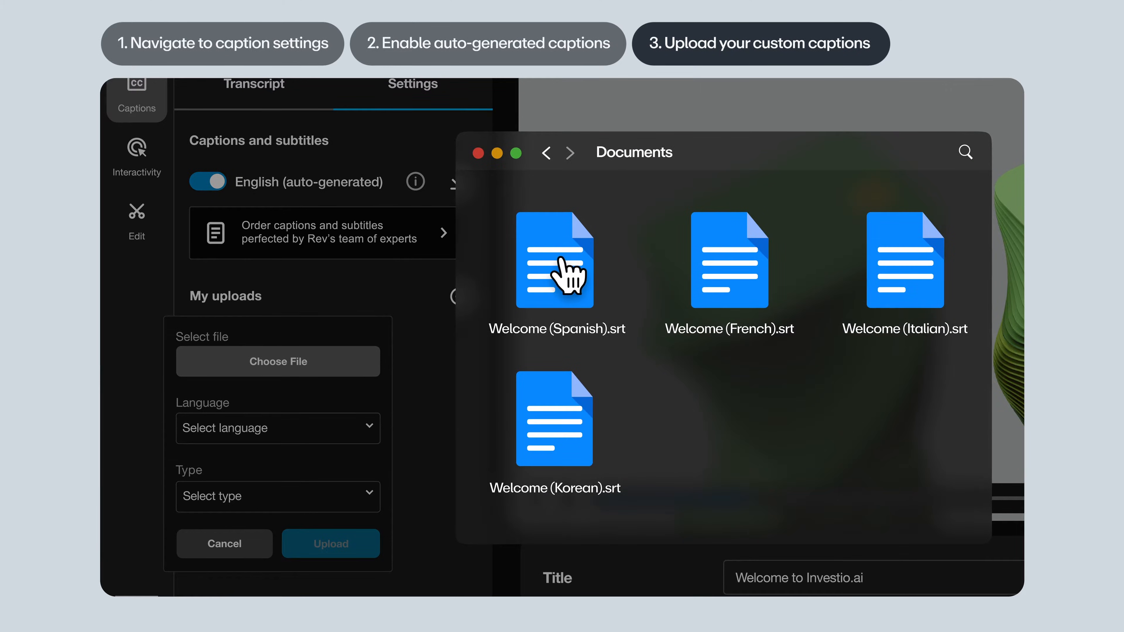
left_click(554, 260)
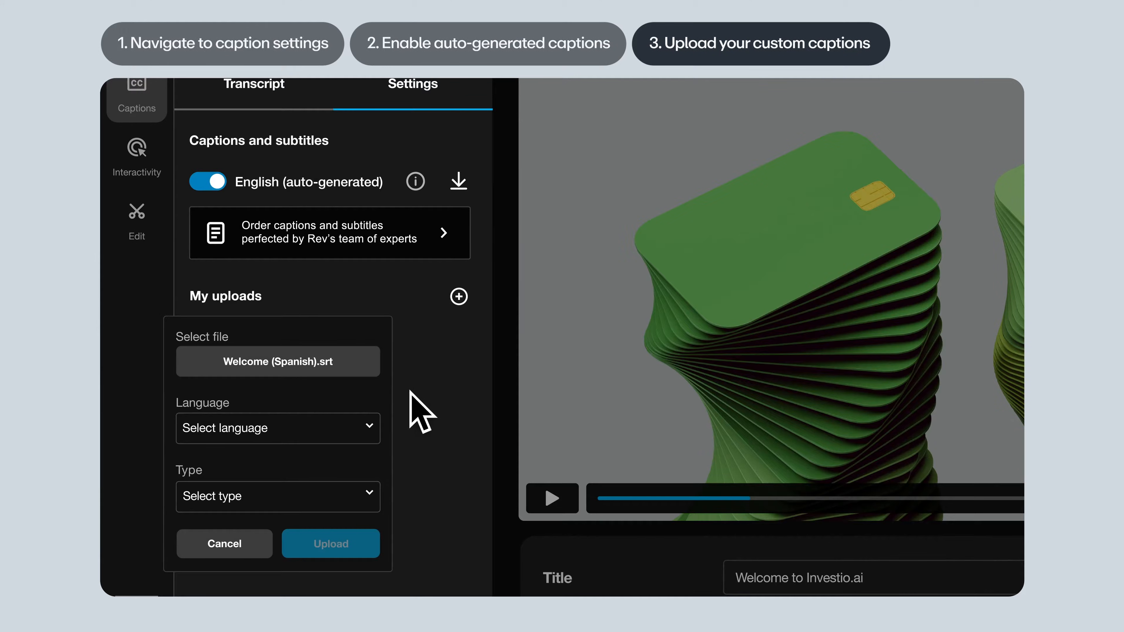
left_click(278, 428)
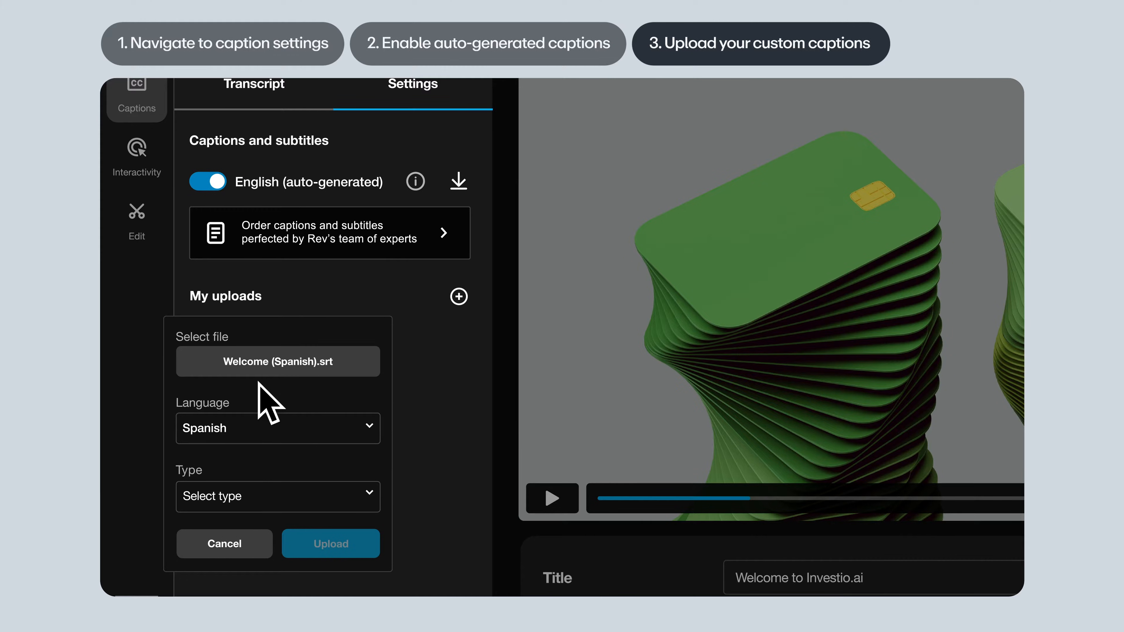
Upload Welcome (Spanish).srt as Captions and subtitles and switch the Spanish track on
left_click(277, 496)
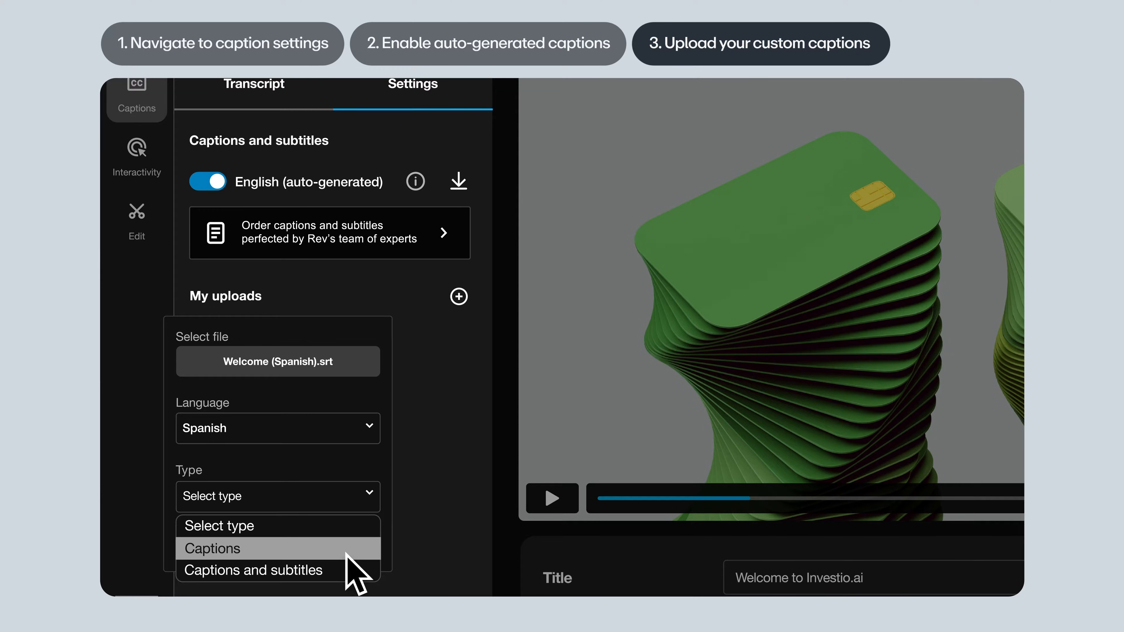
mouse_move(253, 569)
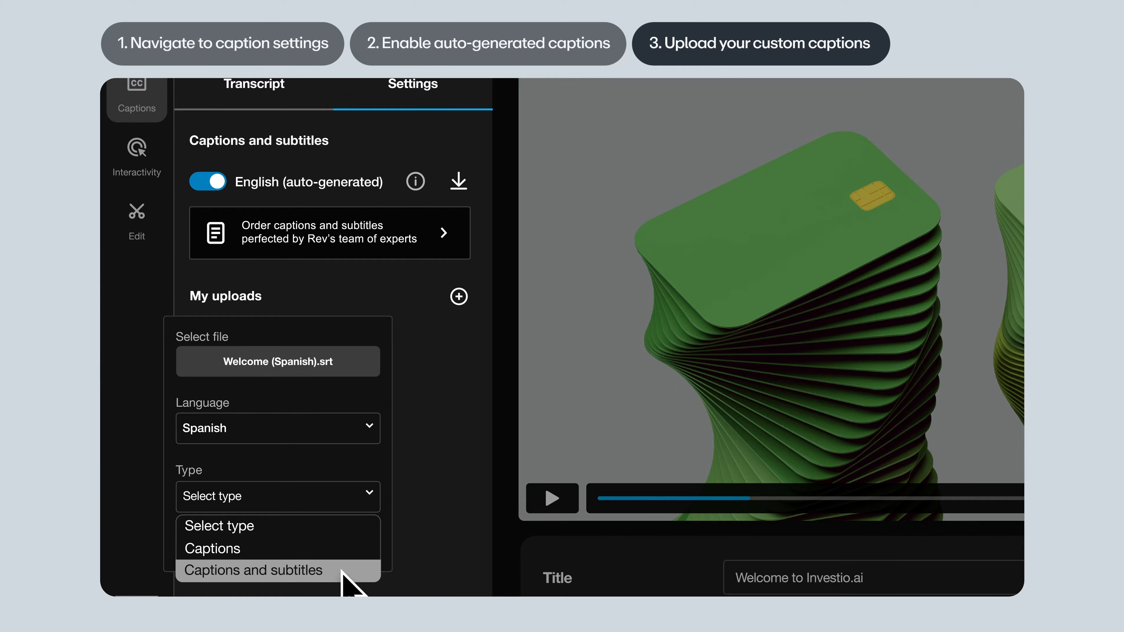
left_click(254, 569)
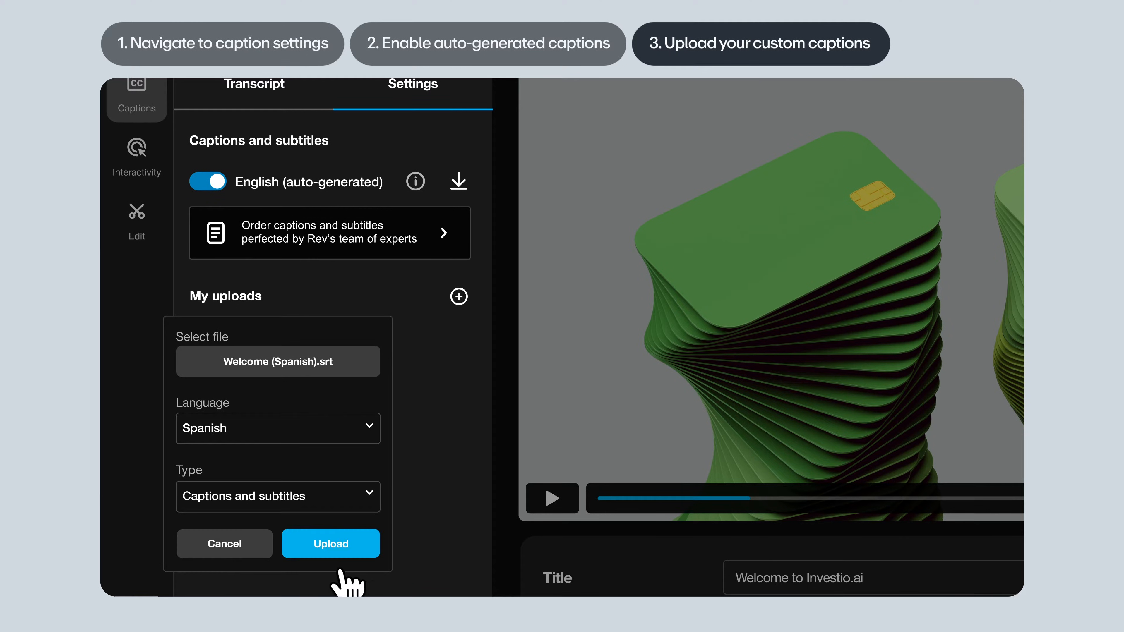
left_click(330, 544)
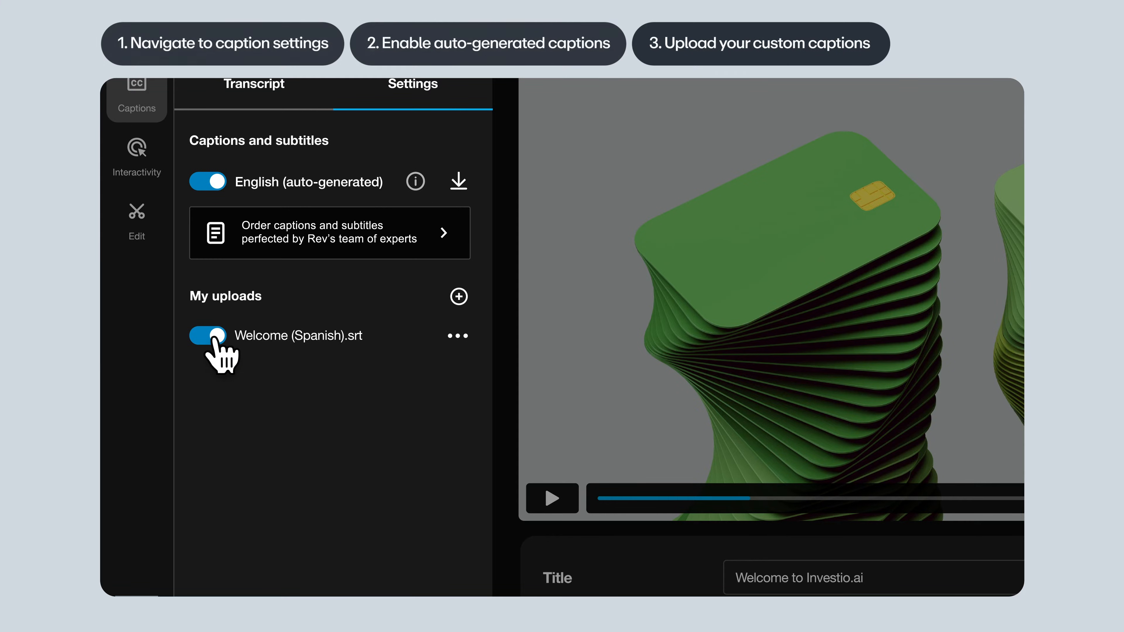
left_click(885, 463)
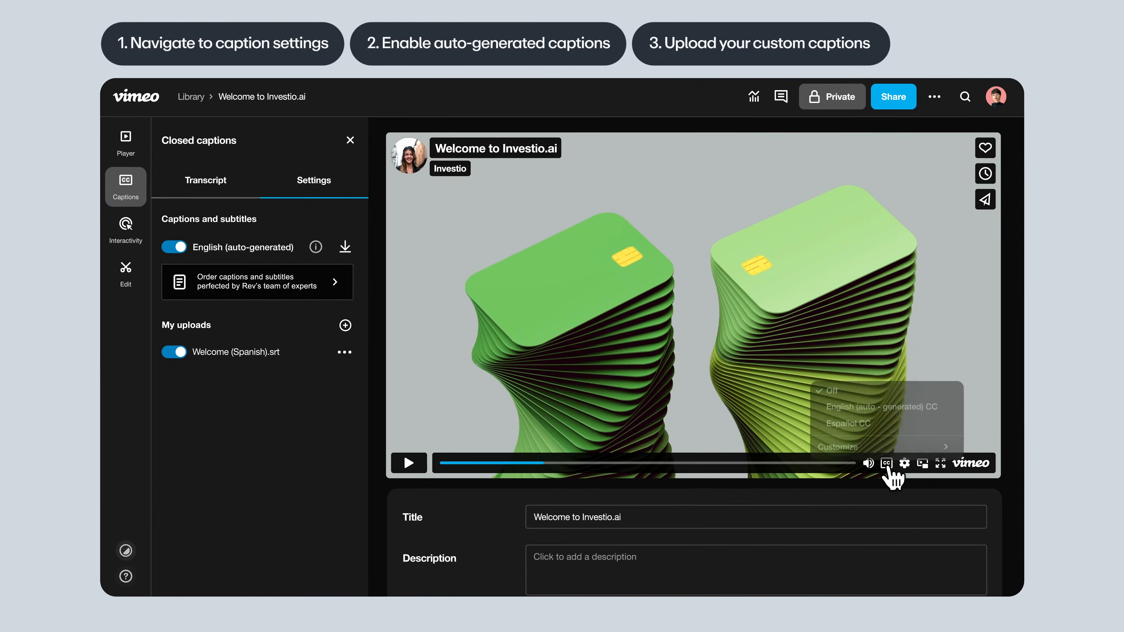